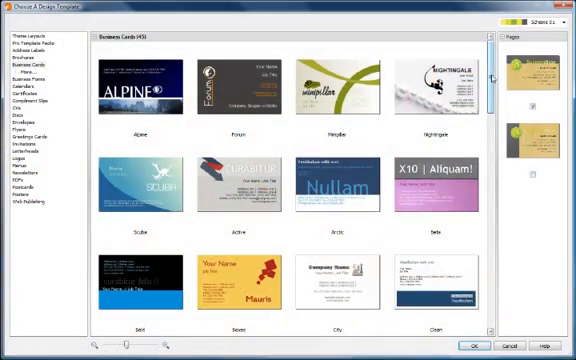
Choose a business card template and confirm the company contact details in User Details
{"action": "scroll", "scroll_direction": "down", "scroll_amount": 3}
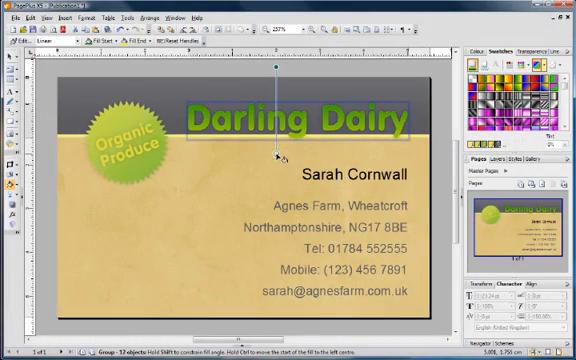
{"action": "mouse_move", "coordinate": [276, 138]}
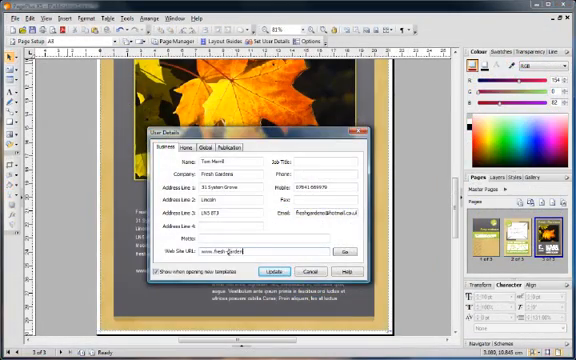
{"action": "left_click", "coordinate": [272, 272]}
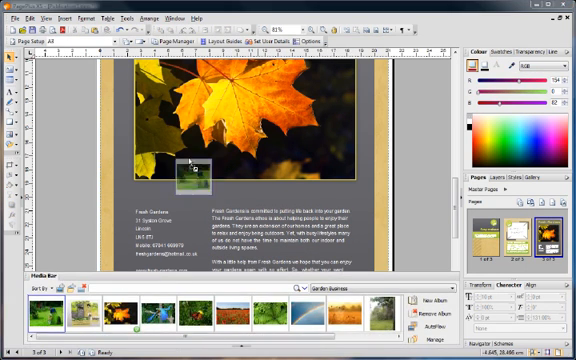
Switch the publication to a green palette in the Colour Scheme Designer and apply it
{"action": "left_click", "coordinate": [124, 16]}
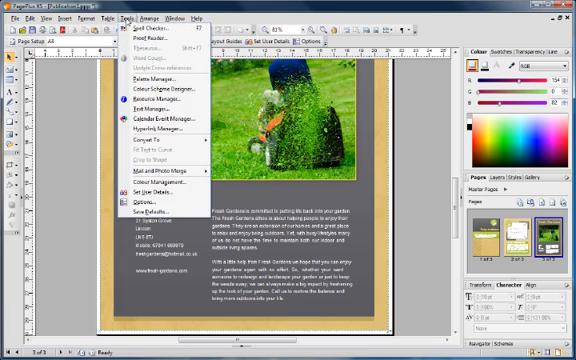
{"action": "left_click", "coordinate": [152, 90]}
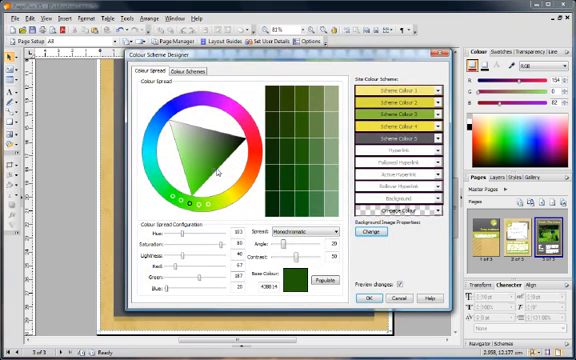
{"action": "left_click", "coordinate": [316, 232]}
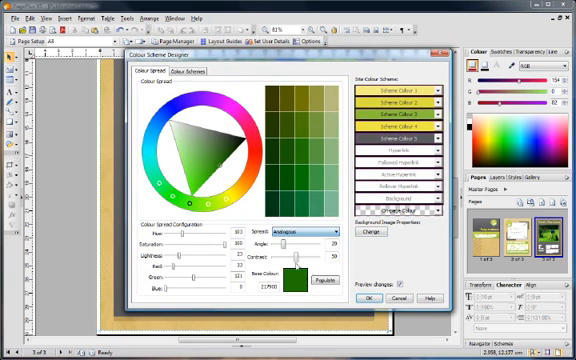
{"action": "left_click", "coordinate": [372, 300]}
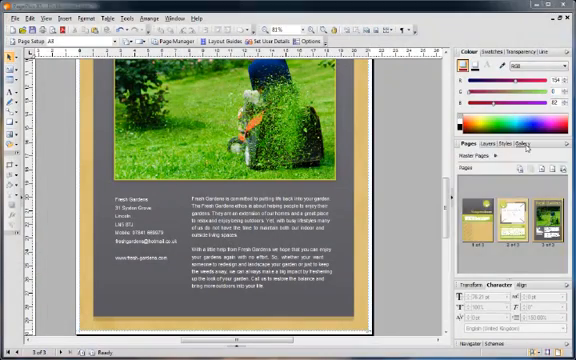
Insert a garden-themed gallery logo customised with the company name 'Fresh Gardens'
{"action": "left_click", "coordinate": [528, 144]}
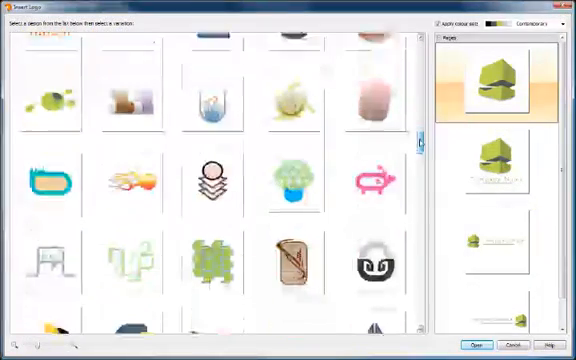
{"action": "left_click", "coordinate": [216, 88]}
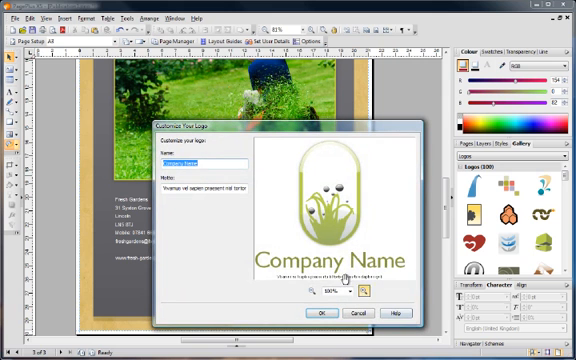
{"action": "type", "text": "Fresh Gardens"}
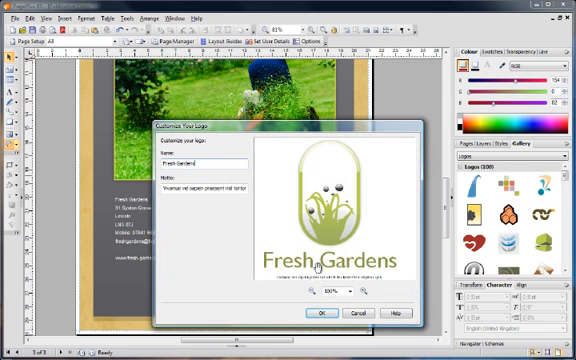
{"action": "left_click", "coordinate": [320, 312]}
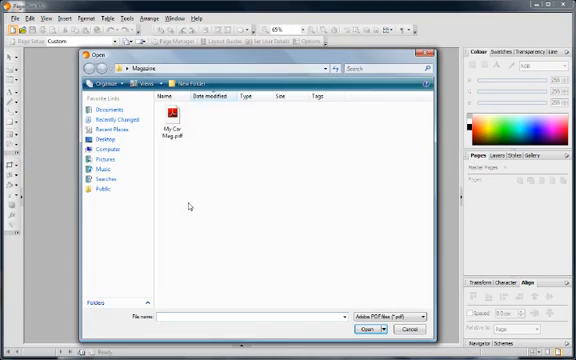
Import the classic car PDF as an editable publication and choose a PDF compatibility preset for export
{"action": "left_click", "coordinate": [372, 328]}
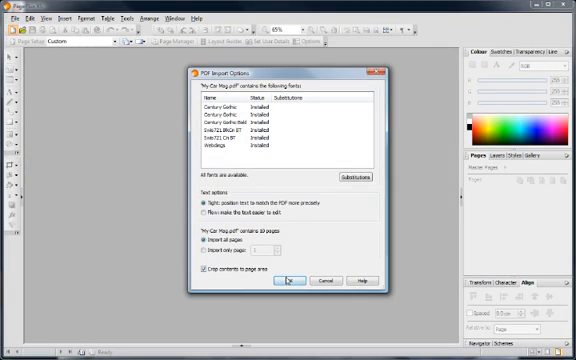
{"action": "left_click", "coordinate": [288, 280]}
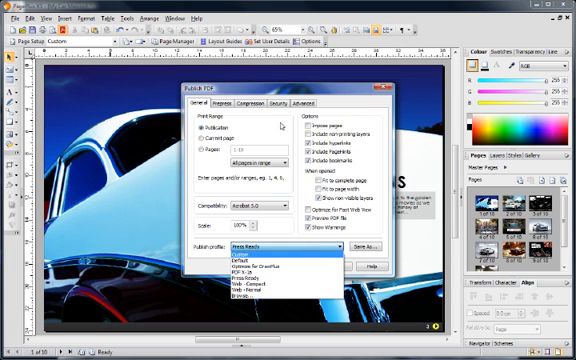
{"action": "left_click", "coordinate": [290, 104]}
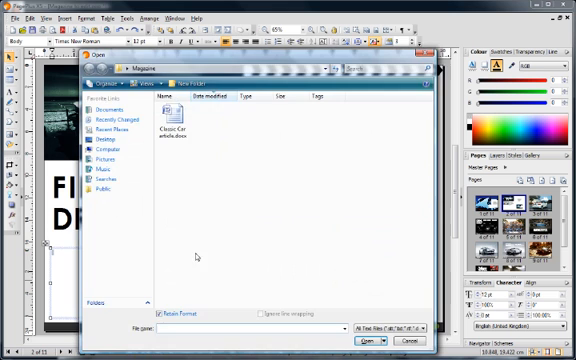
Save the car spread as a print-ready PDF with colour settings confirmed and printer marks enabled
{"action": "left_click", "coordinate": [360, 340]}
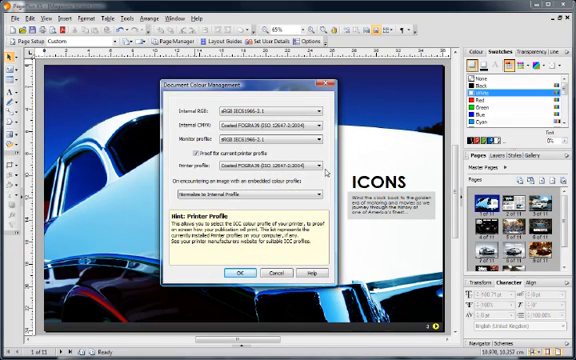
{"action": "left_click", "coordinate": [238, 272]}
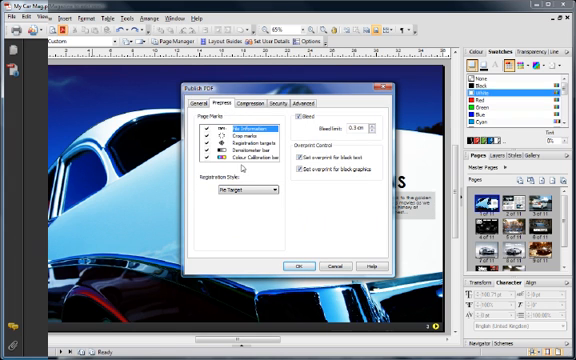
{"action": "left_click", "coordinate": [300, 266]}
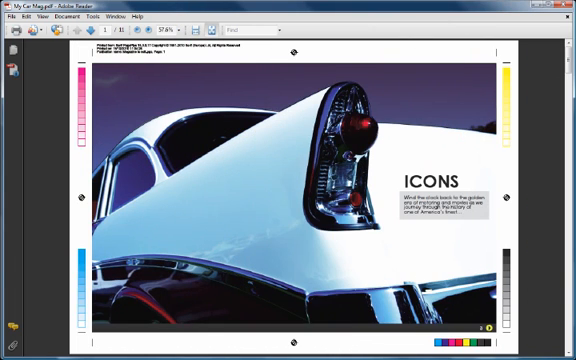